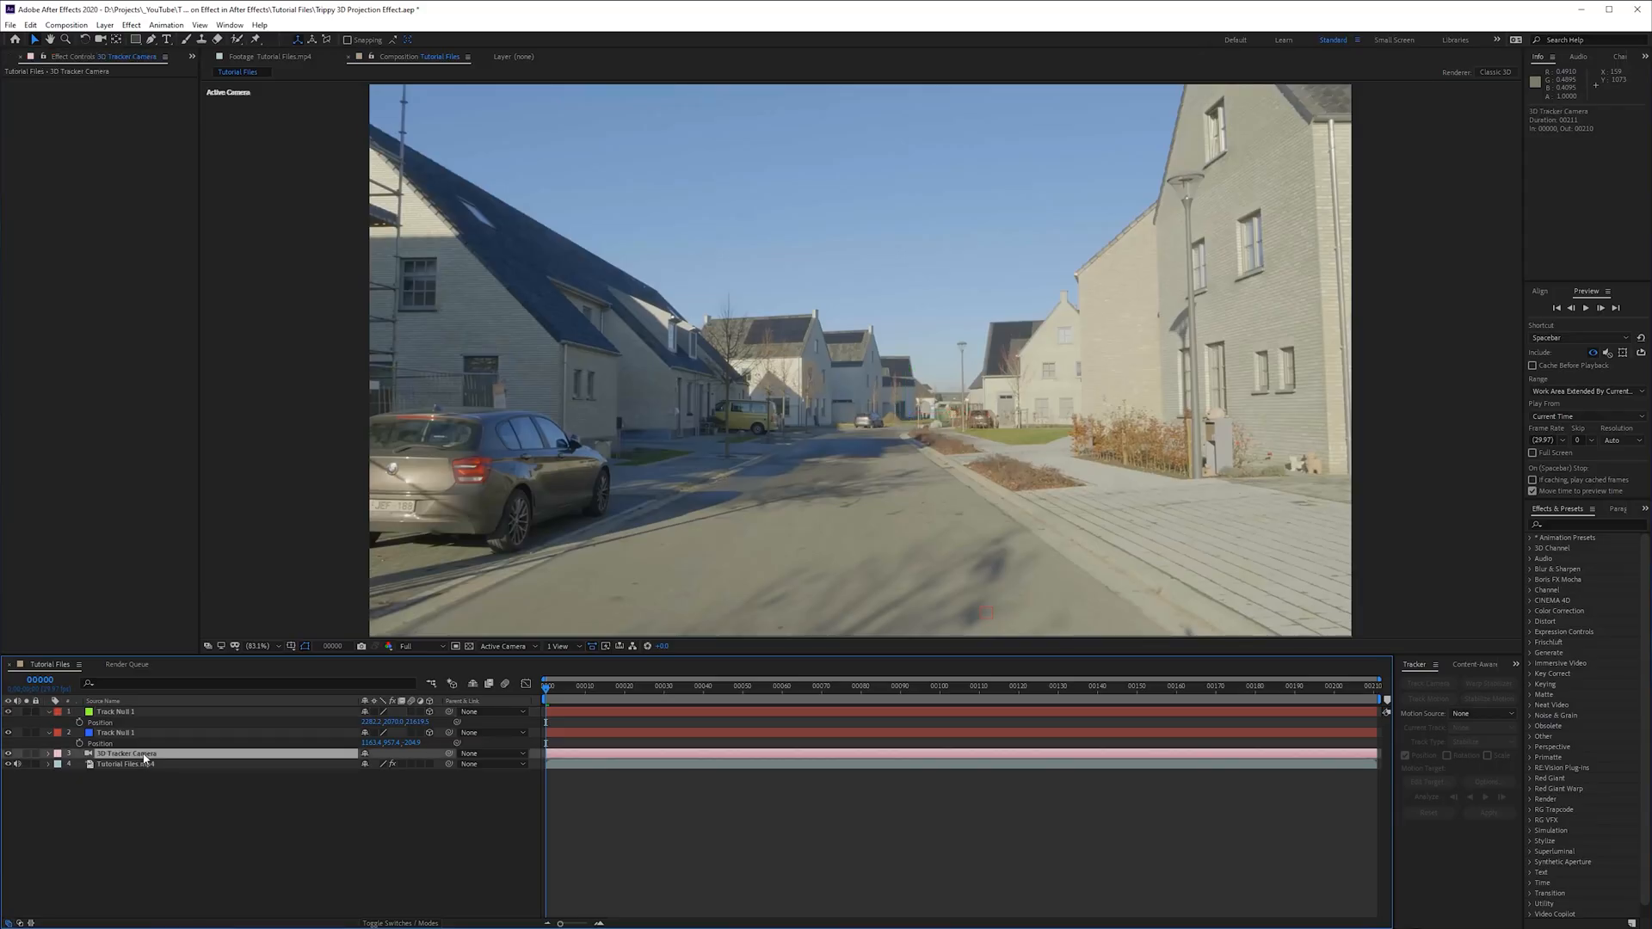
- Show the 3D Camera Tracker settings for the Tutorial Files.mp4 street footage layer
click(120, 764)
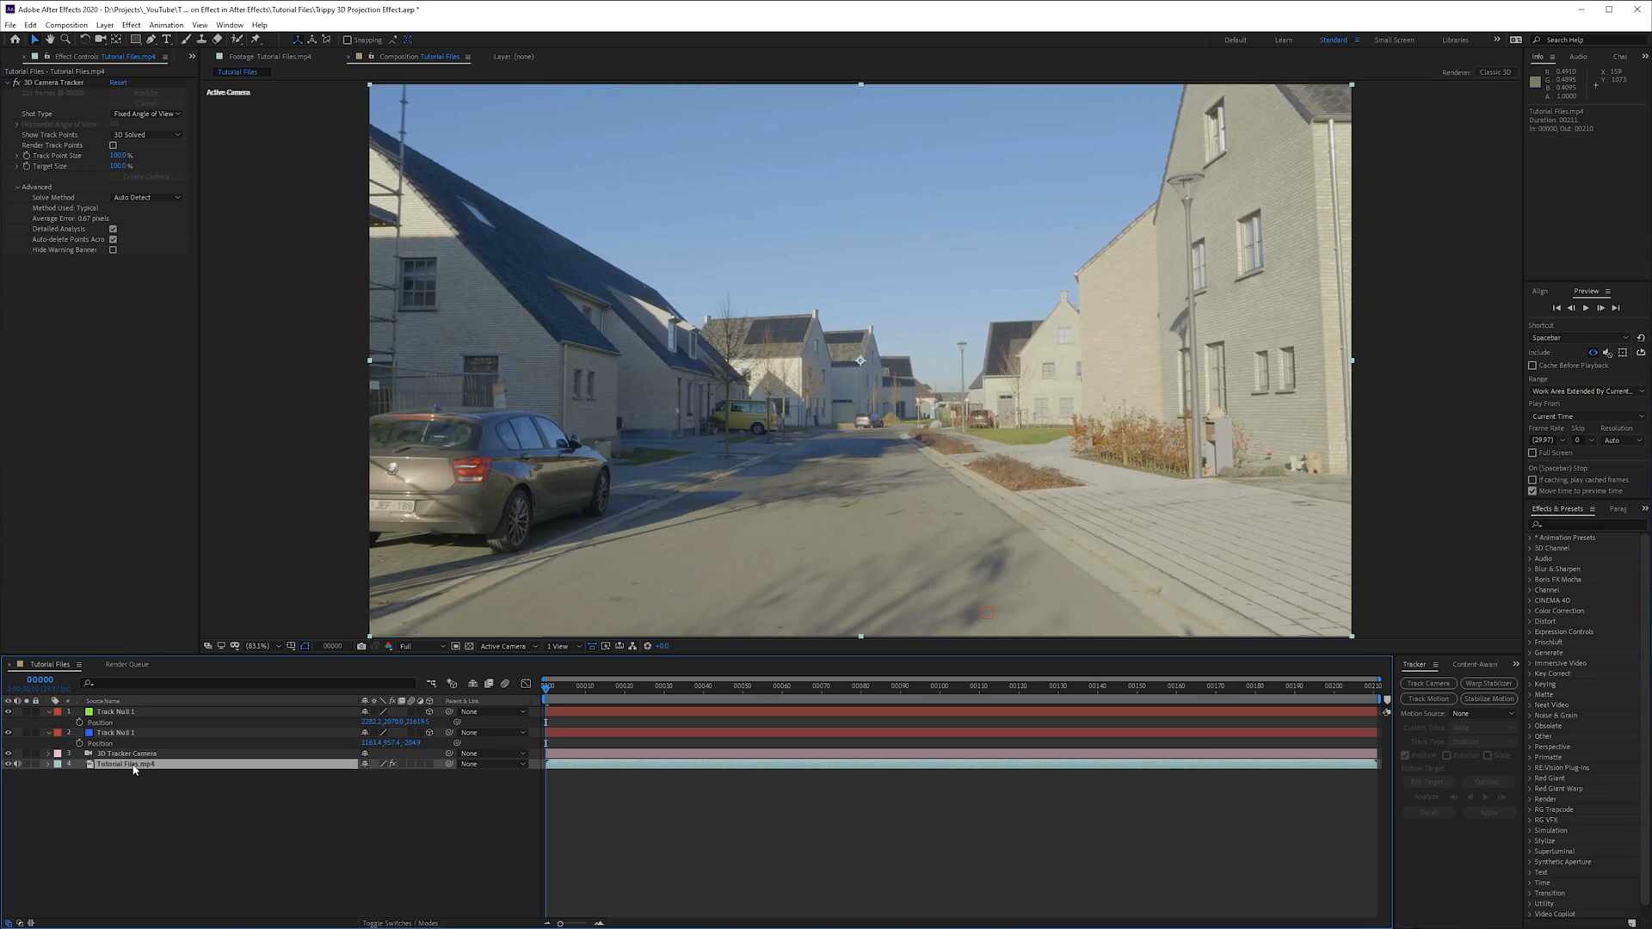